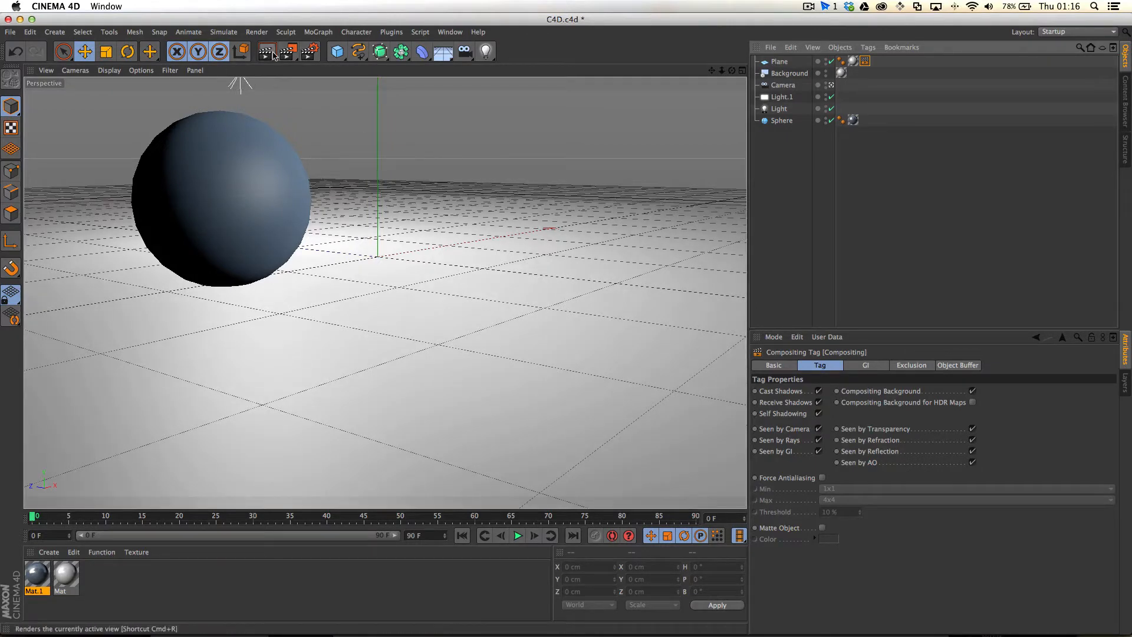
# - Render a test preview of the perspective viewport showing the sphere's shadow on the floor
pyautogui.click(264, 51)
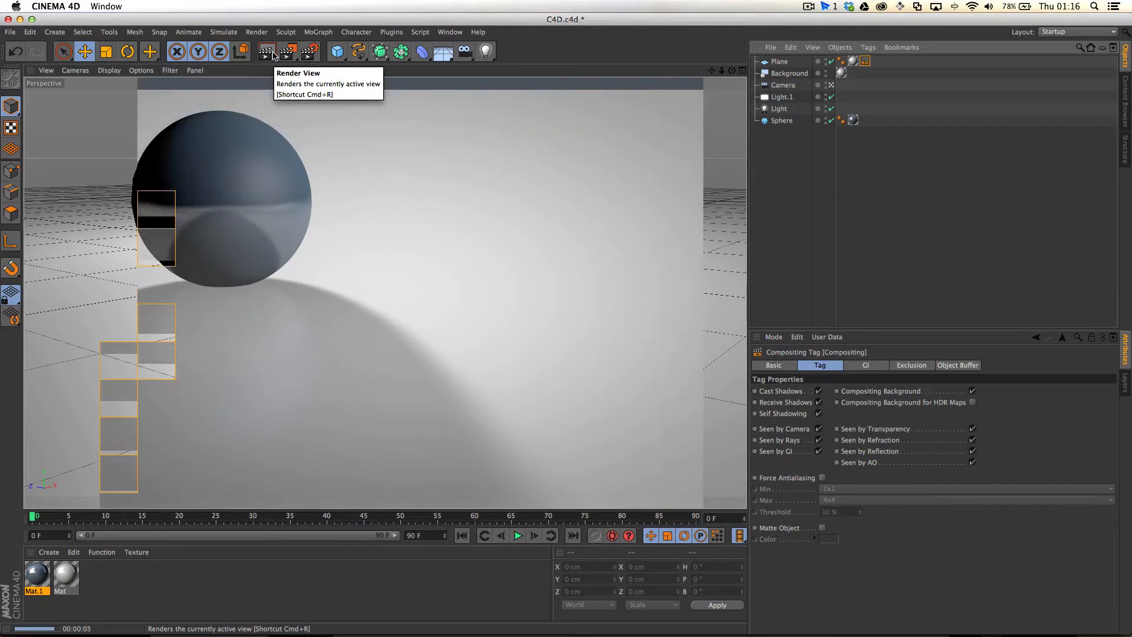
pyautogui.click(269, 51)
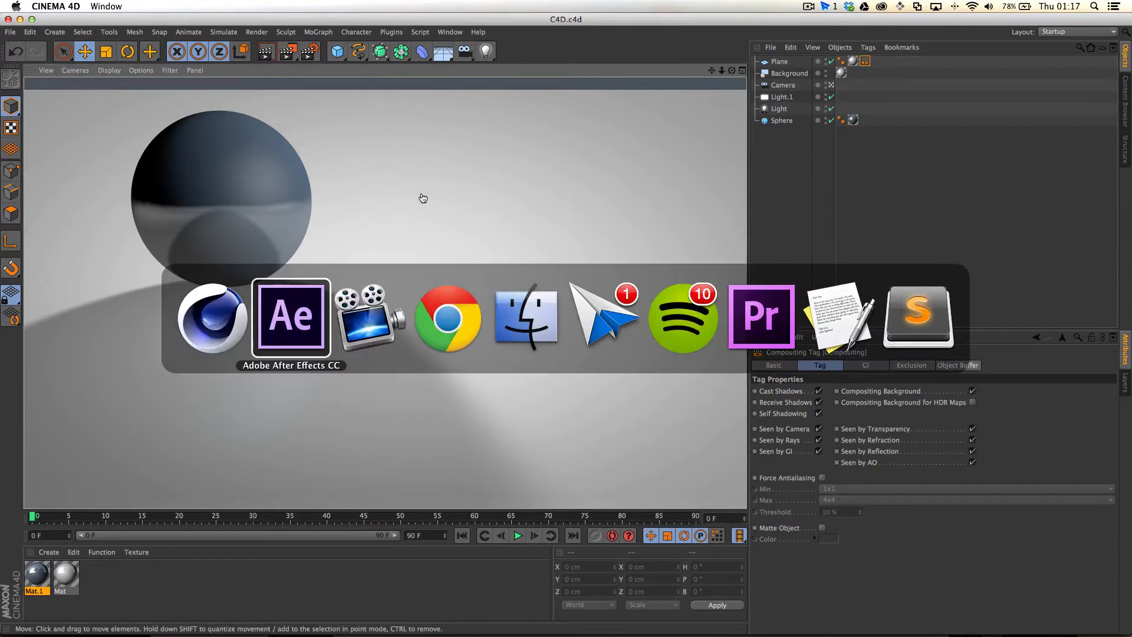
# - Click in the viewport to return from the rendered preview to the editor view
pyautogui.click(290, 316)
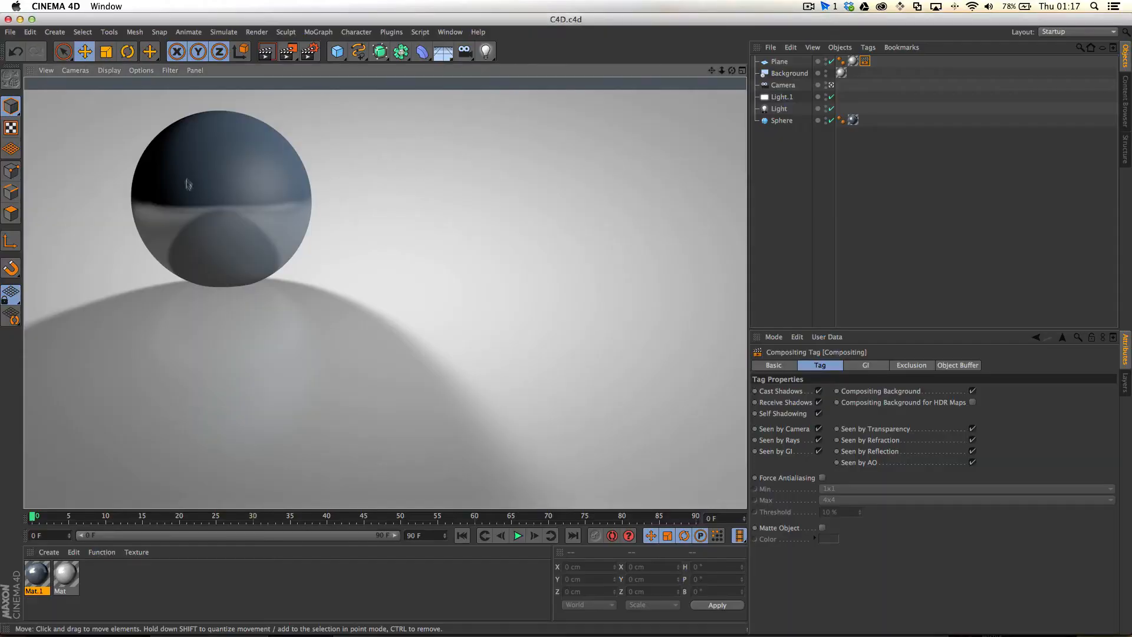
pyautogui.moveTo(850, 158)
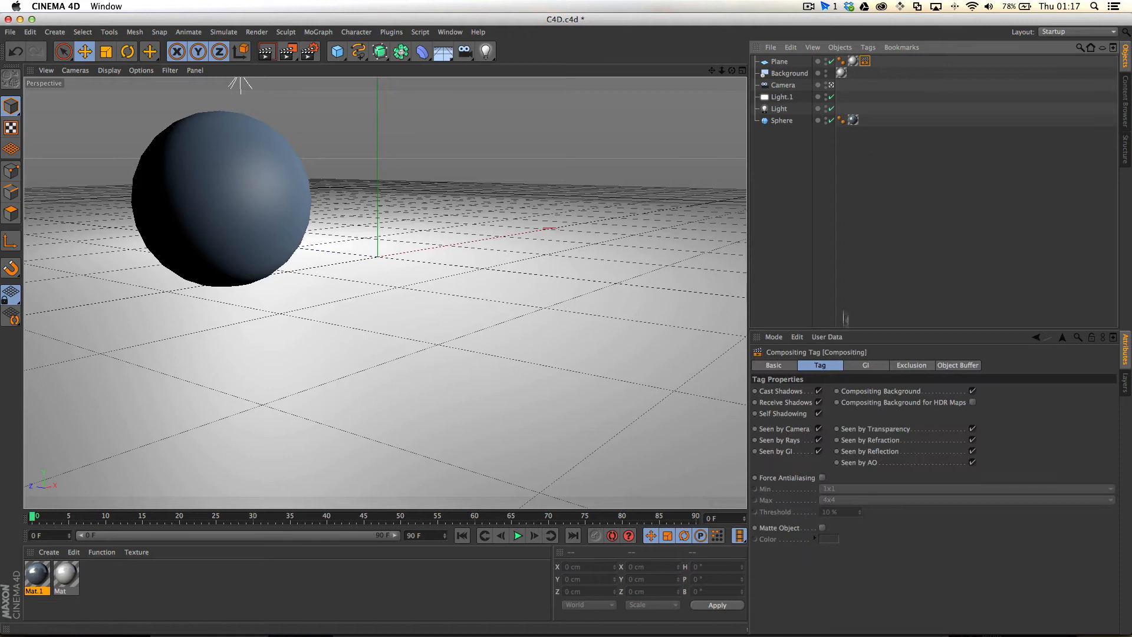
pyautogui.moveTo(924, 415)
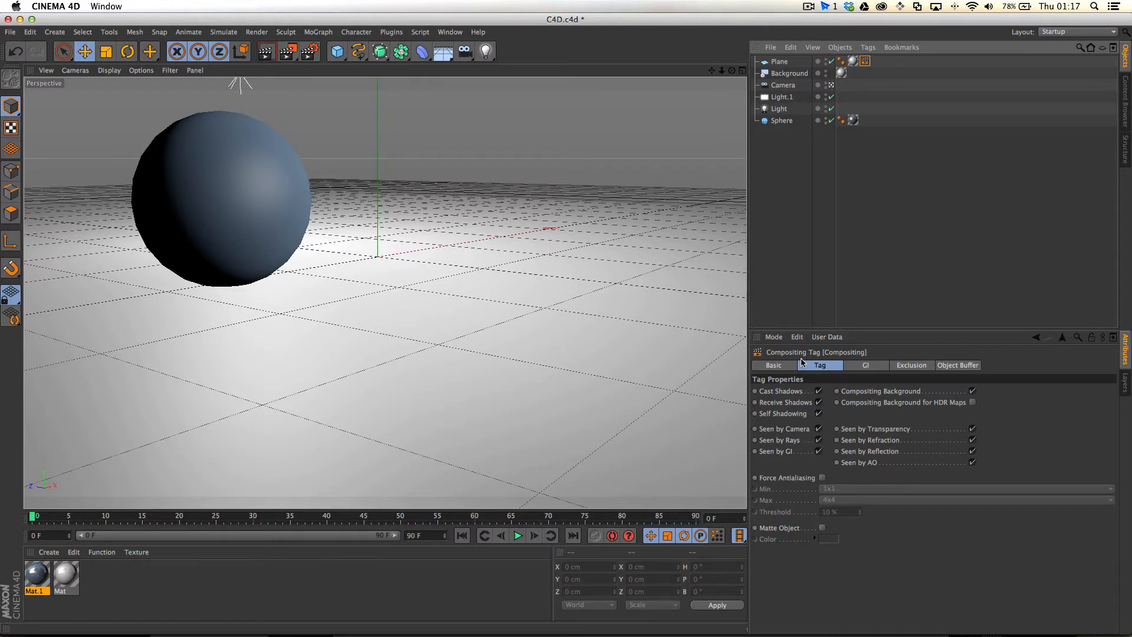
pyautogui.moveTo(887, 265)
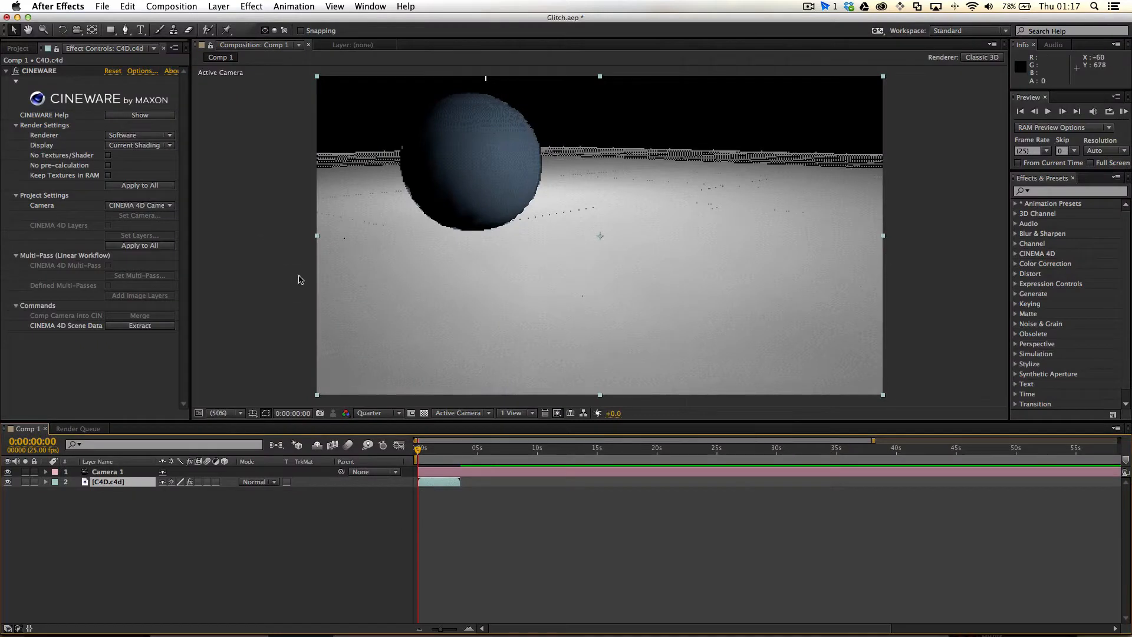
pyautogui.moveTo(262, 244)
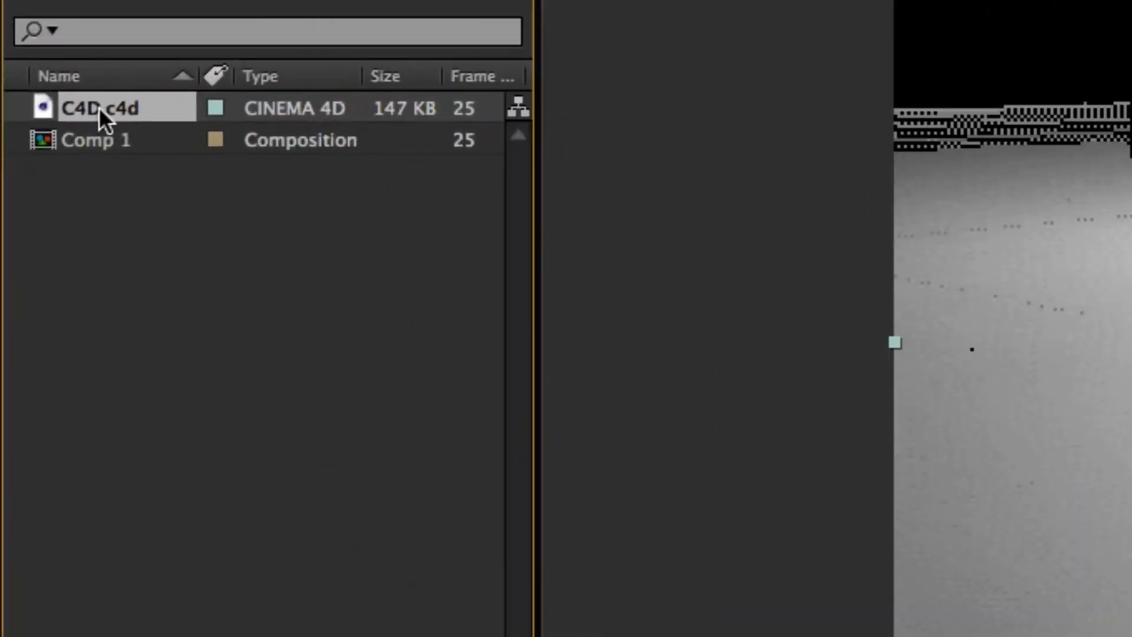
# - Set the C4D.c4d footage's alpha to Ignore via Interpret Footage > Main
pyautogui.rightClick(99, 107)
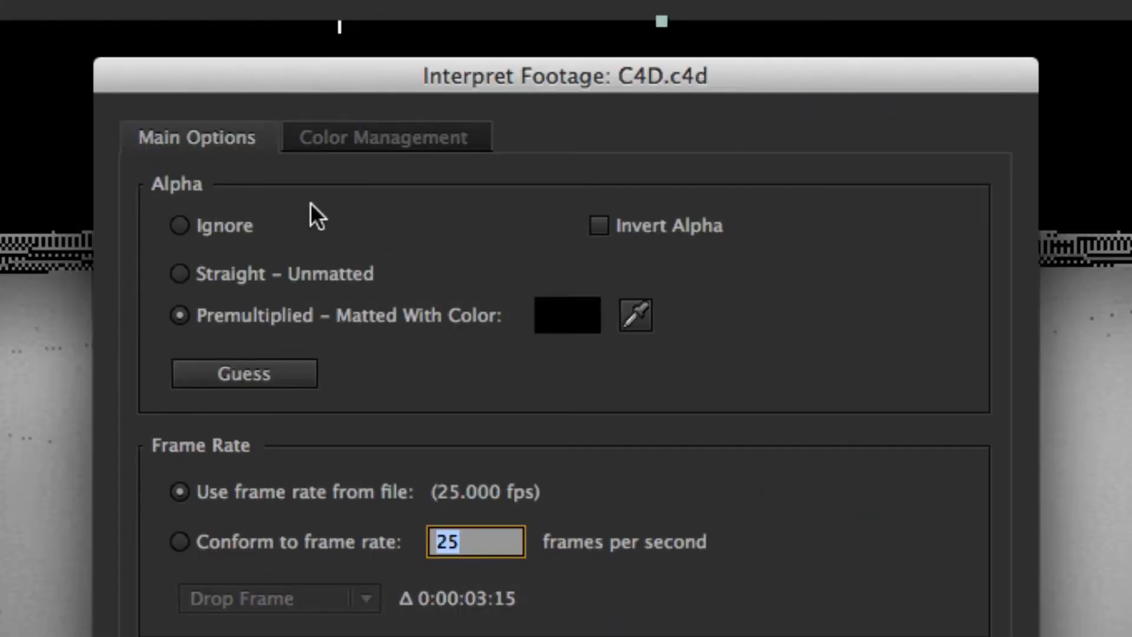
pyautogui.moveTo(565, 381)
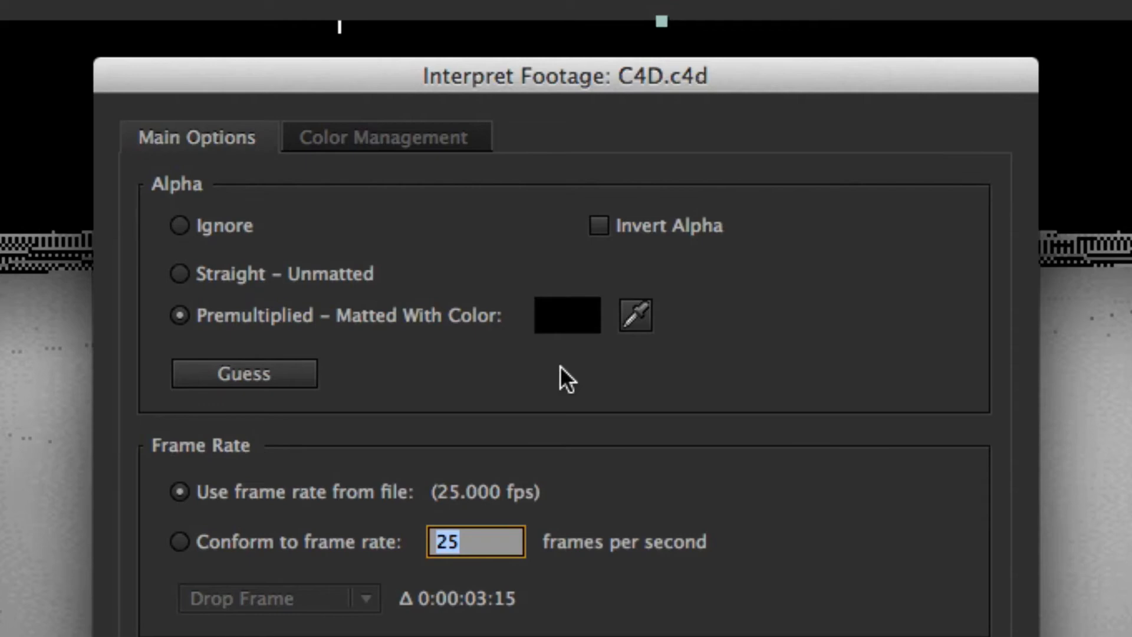
pyautogui.moveTo(266, 333)
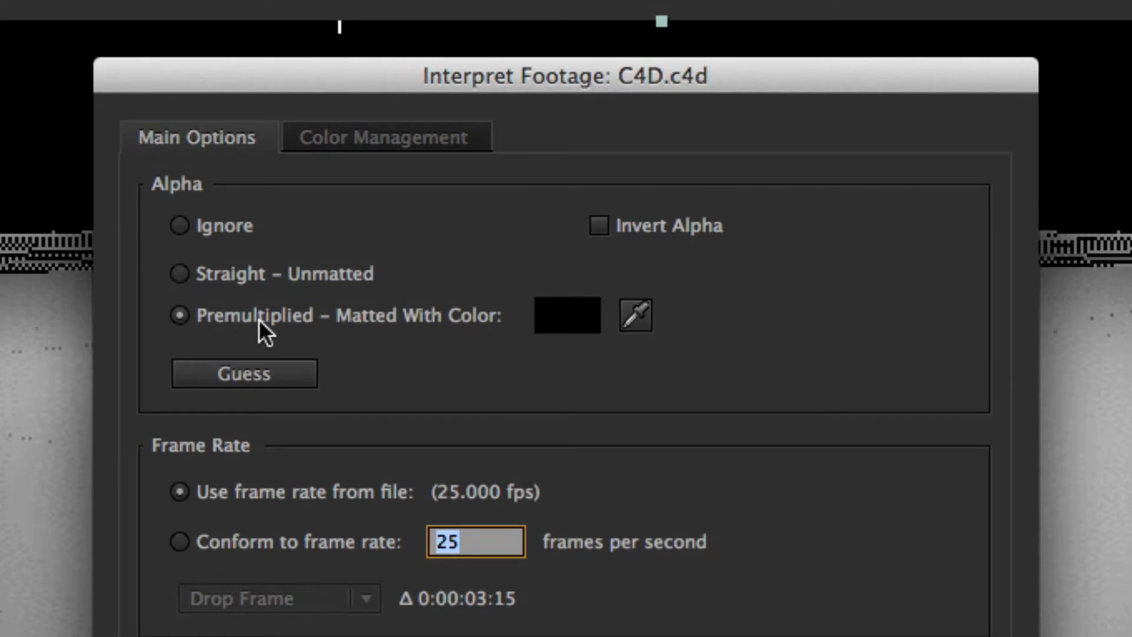
pyautogui.click(179, 225)
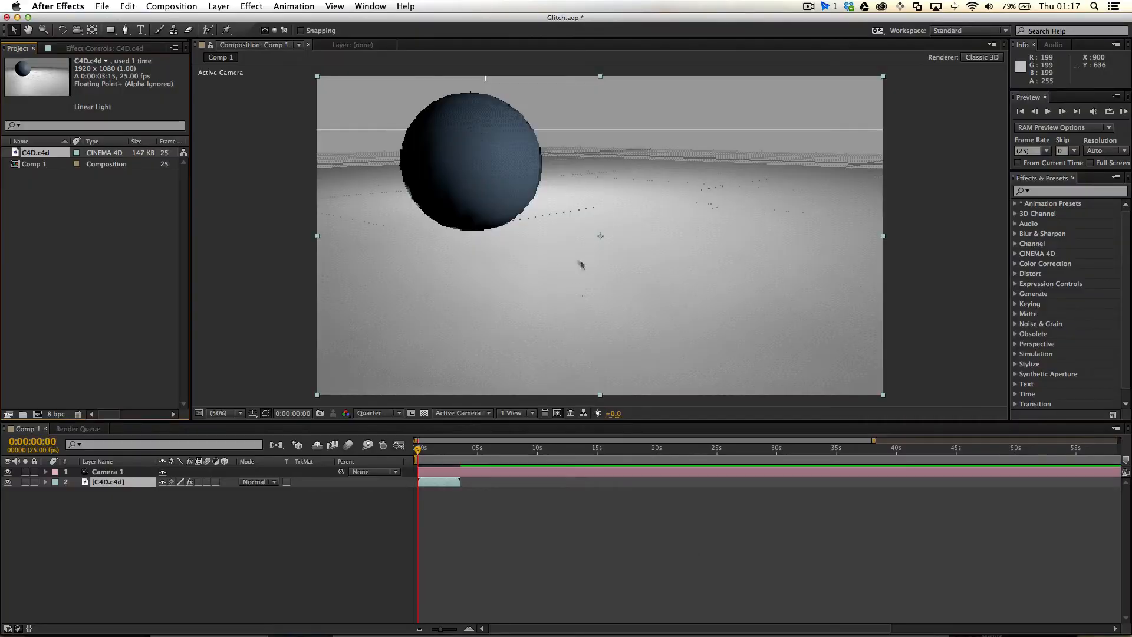
pyautogui.moveTo(211, 157)
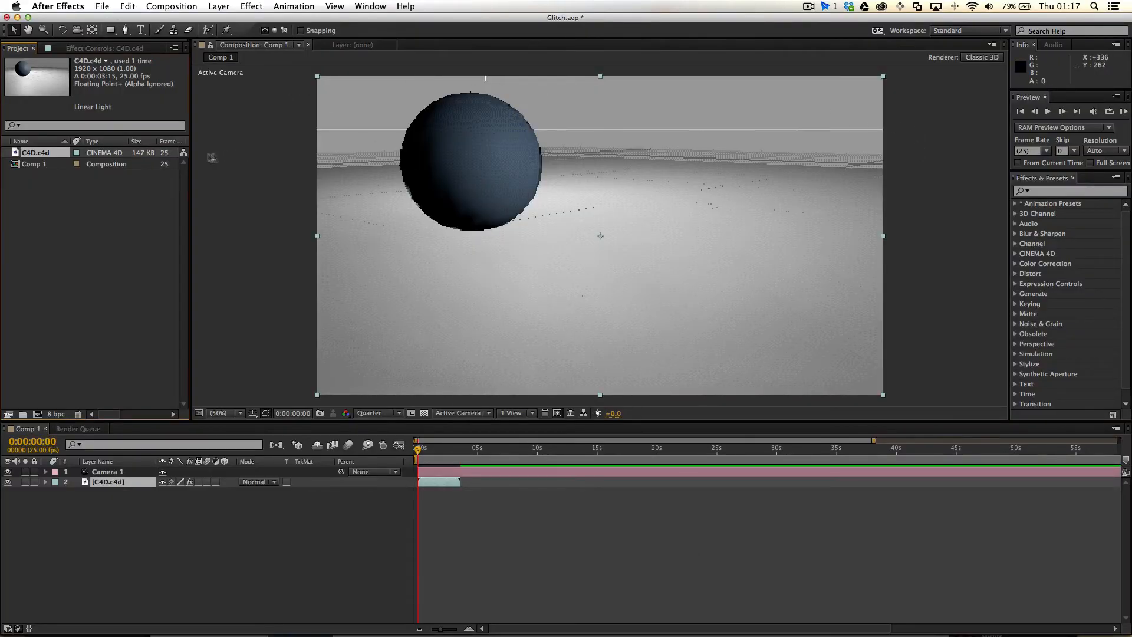
pyautogui.moveTo(252, 227)
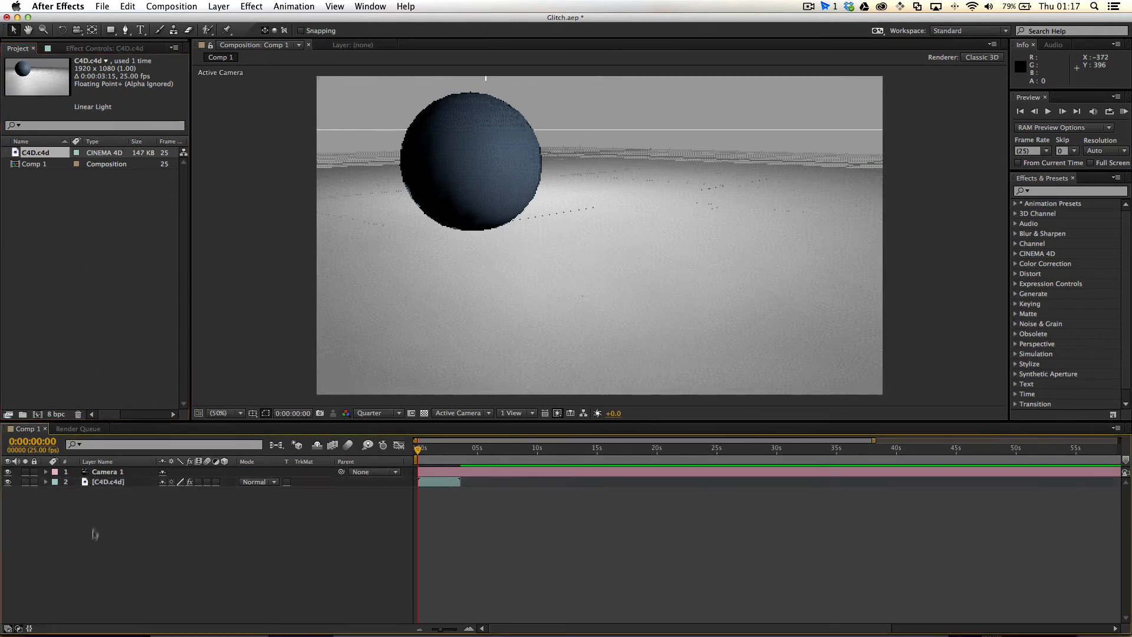
pyautogui.click(109, 481)
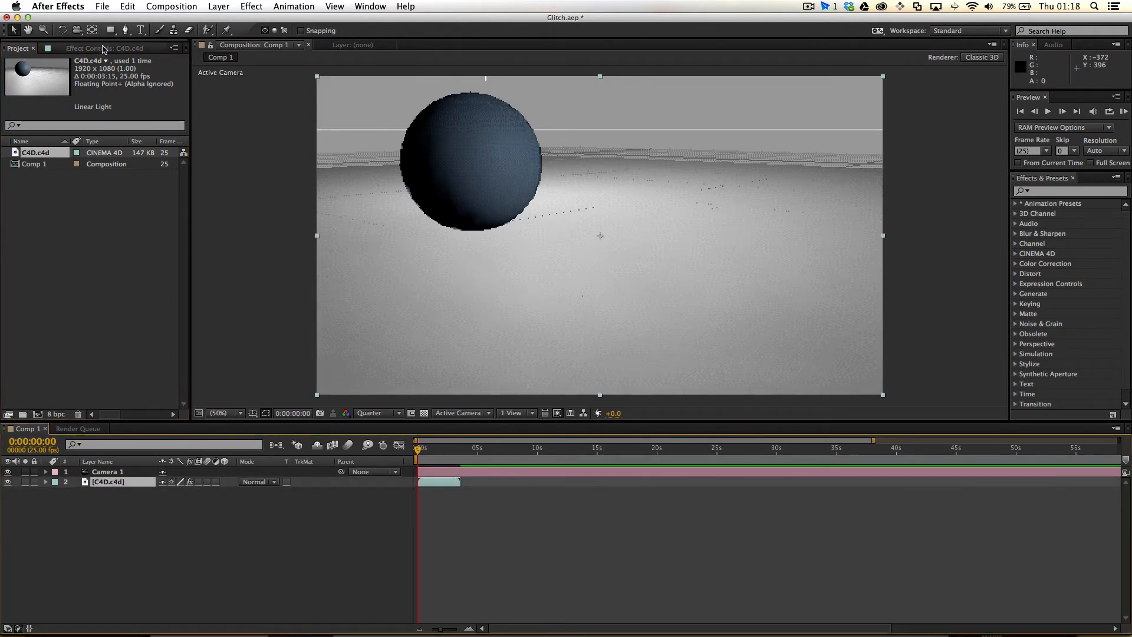
# - Set the Cineware effect's Renderer to Standard (Final)
pyautogui.click(138, 134)
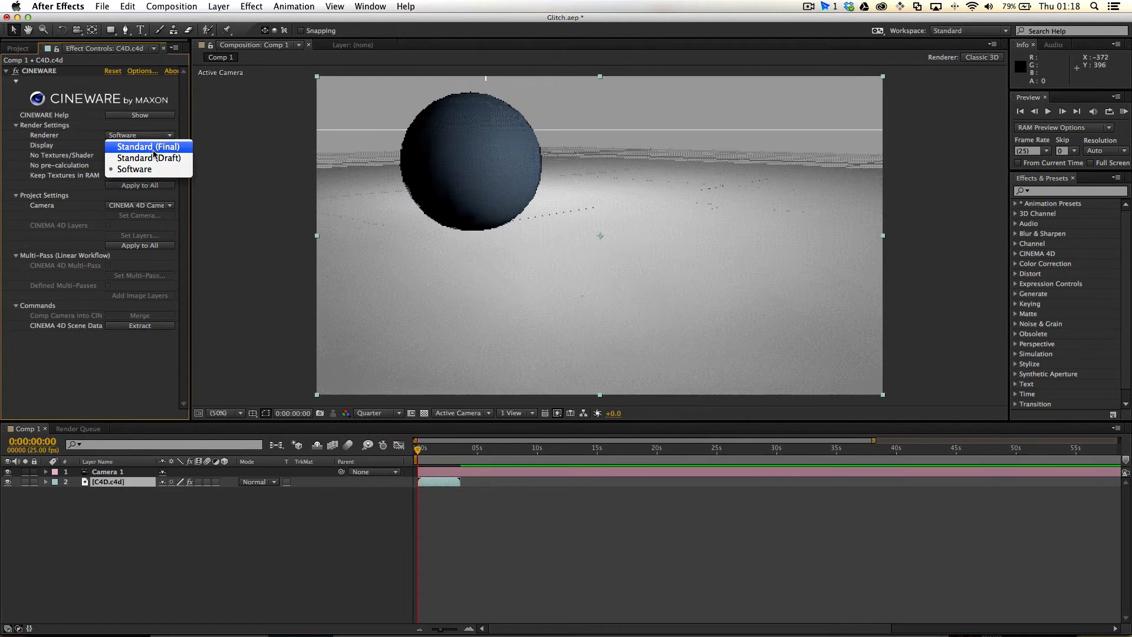
pyautogui.click(147, 147)
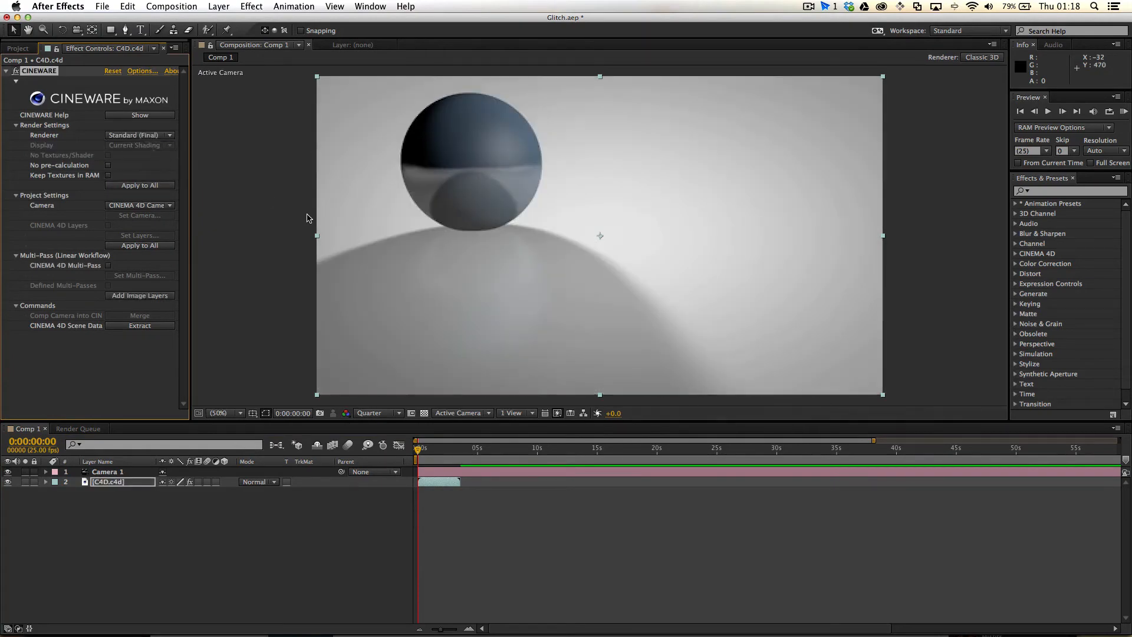
pyautogui.moveTo(526, 150)
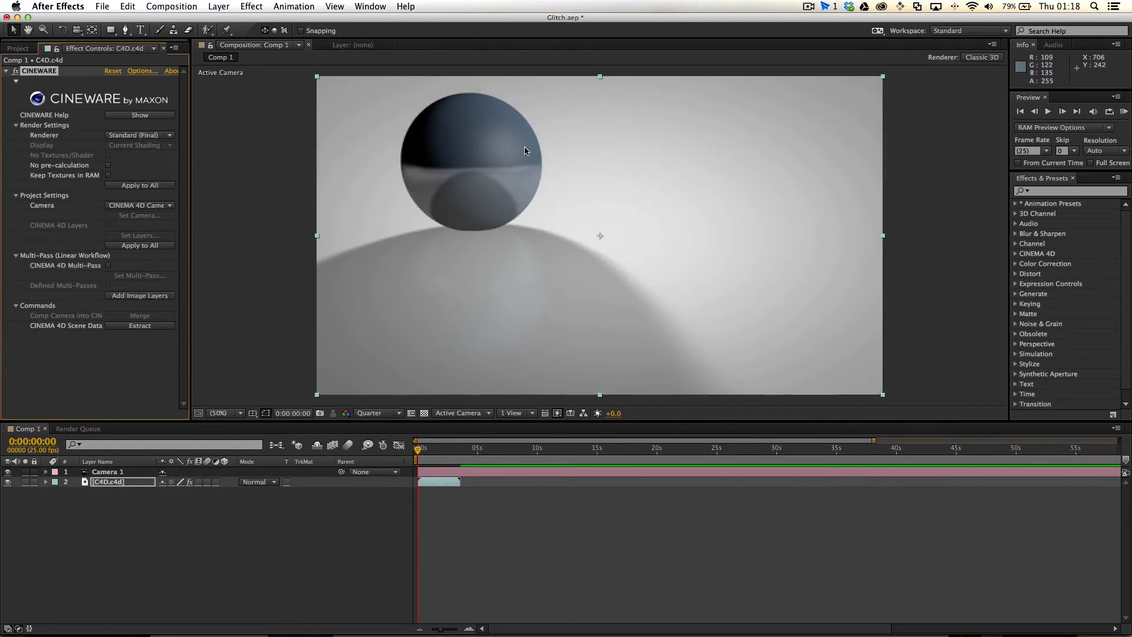